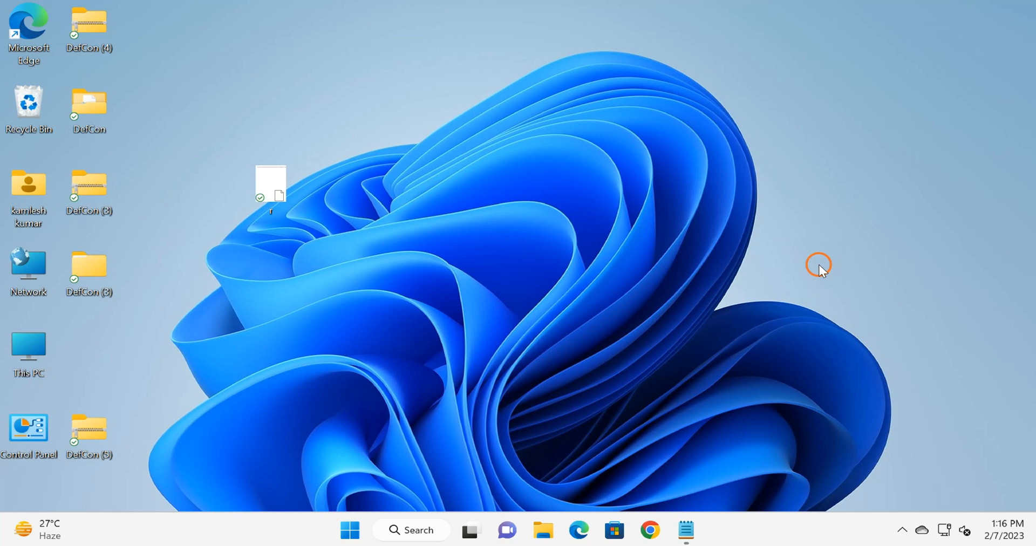
Step: Search the Start menu for 'regis' and launch Registry Editor
{"action": "left_click", "coordinate": [350, 529]}
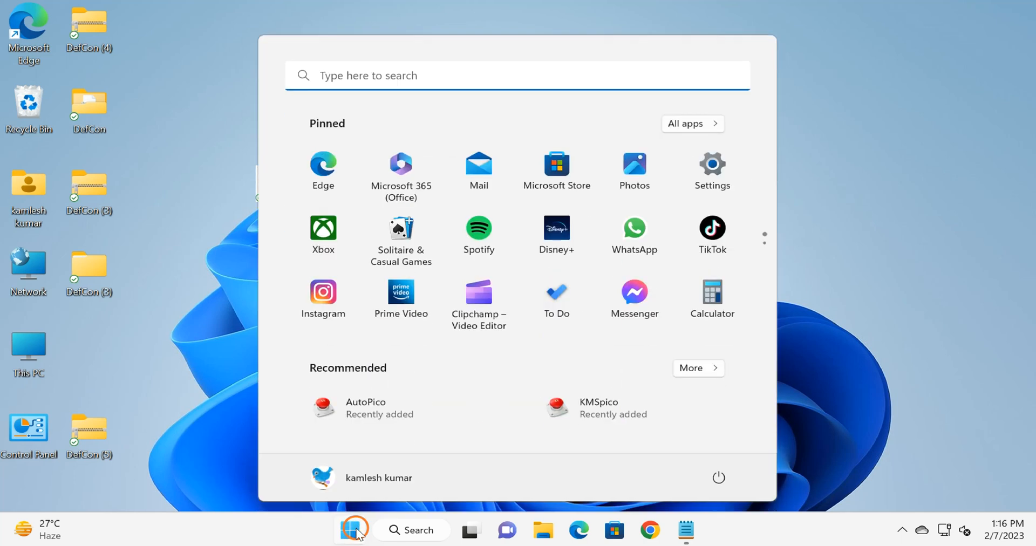
{"action": "type", "text": "registry"}
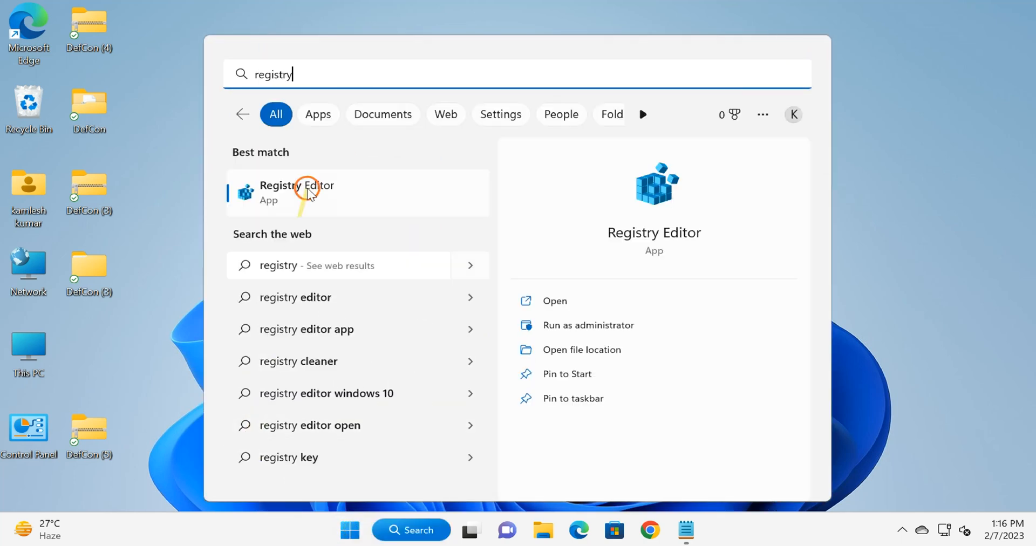
{"action": "left_click", "coordinate": [298, 192]}
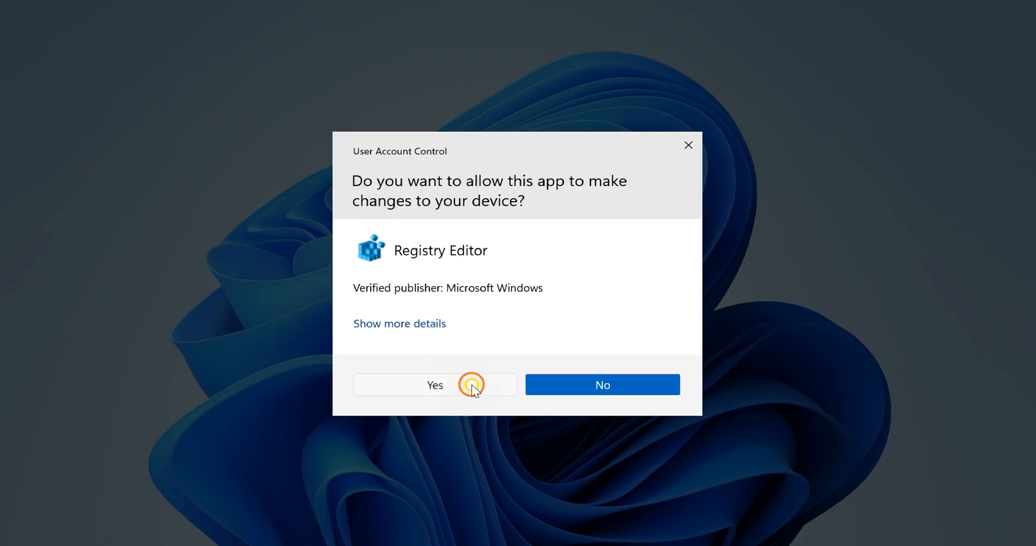
Step: Allow the UAC prompt and select HKCU\Software\Policies\Microsoft\Windows\System, highlighting DisableCMD
{"action": "left_click", "coordinate": [435, 385]}
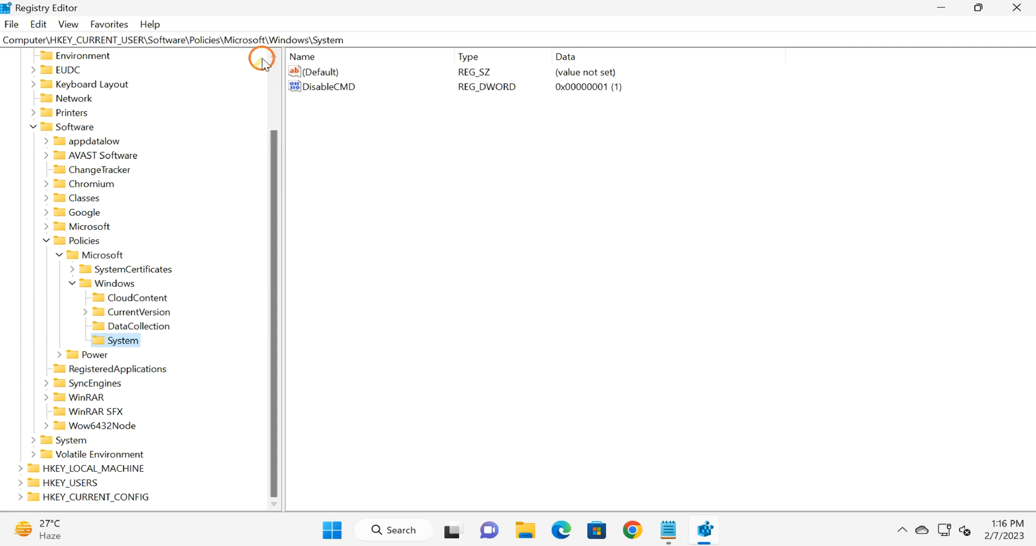
{"action": "left_click", "coordinate": [165, 40]}
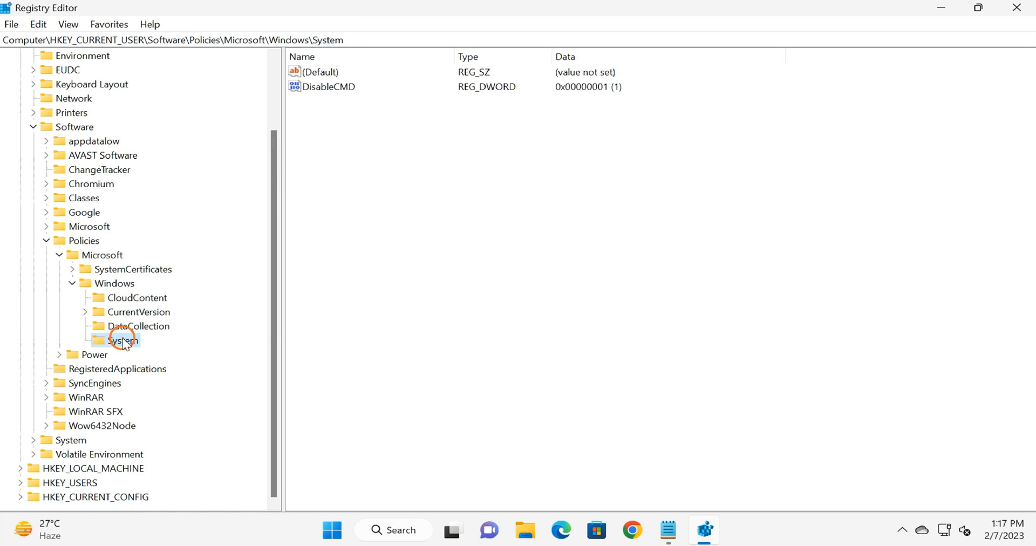
{"action": "left_click", "coordinate": [122, 341]}
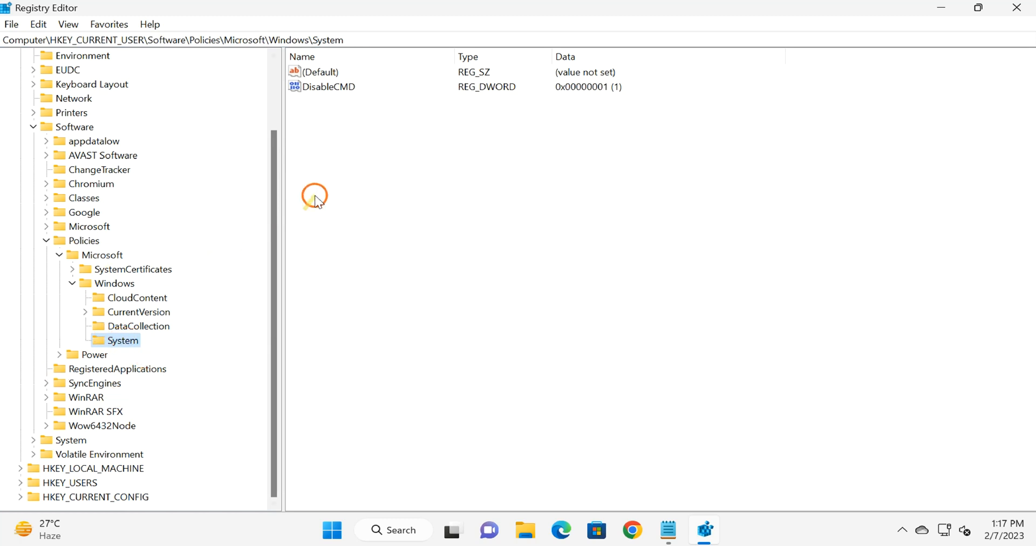
{"action": "left_click", "coordinate": [330, 86]}
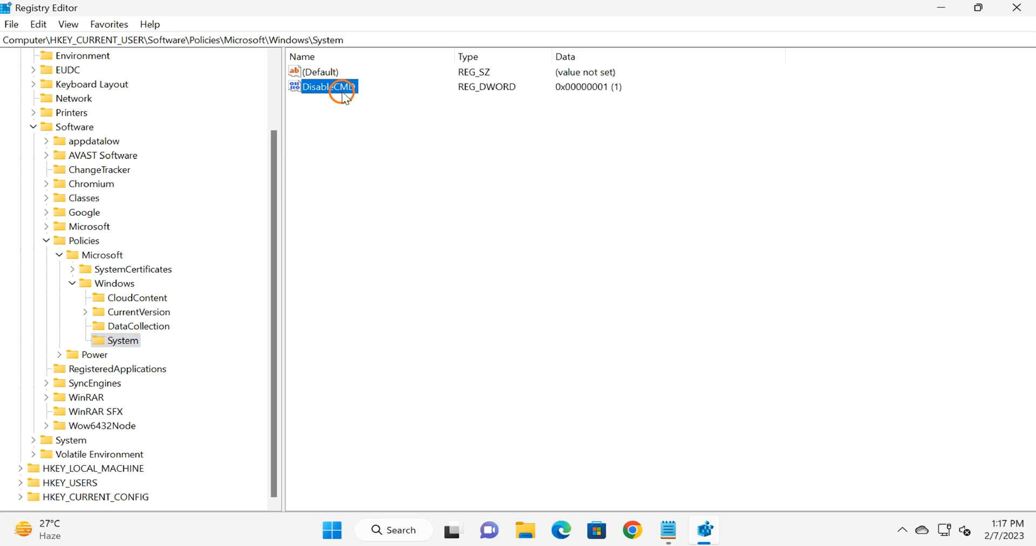
Step: Open the DisableCMD value editor, then cancel without changes
{"action": "double_click", "coordinate": [330, 86]}
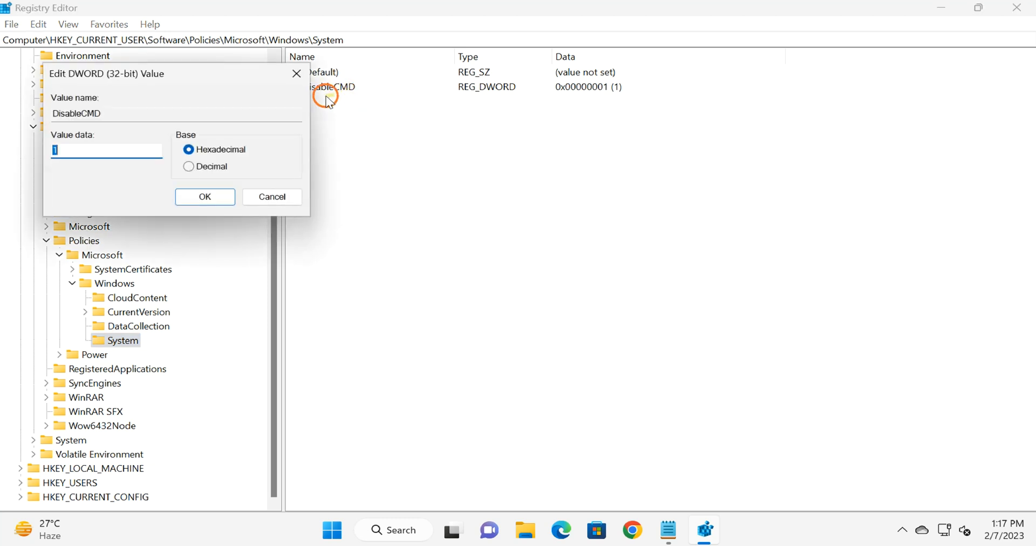
{"action": "left_click_drag", "start_coordinate": [106, 74], "coordinate": [423, 134]}
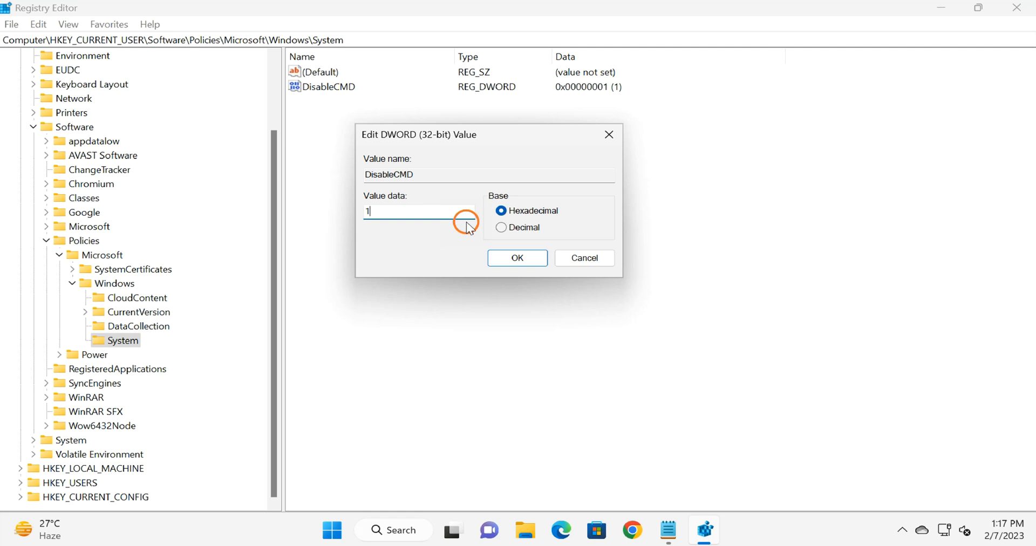
{"action": "left_click", "coordinate": [516, 258]}
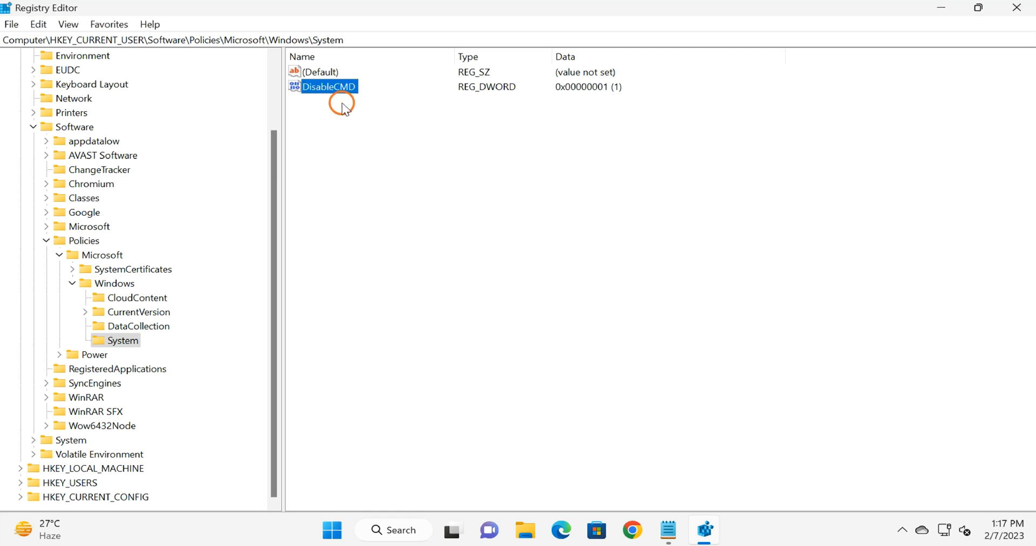
Step: Modify DisableCMD, enter value data 0, and save
{"action": "right_click", "coordinate": [344, 86]}
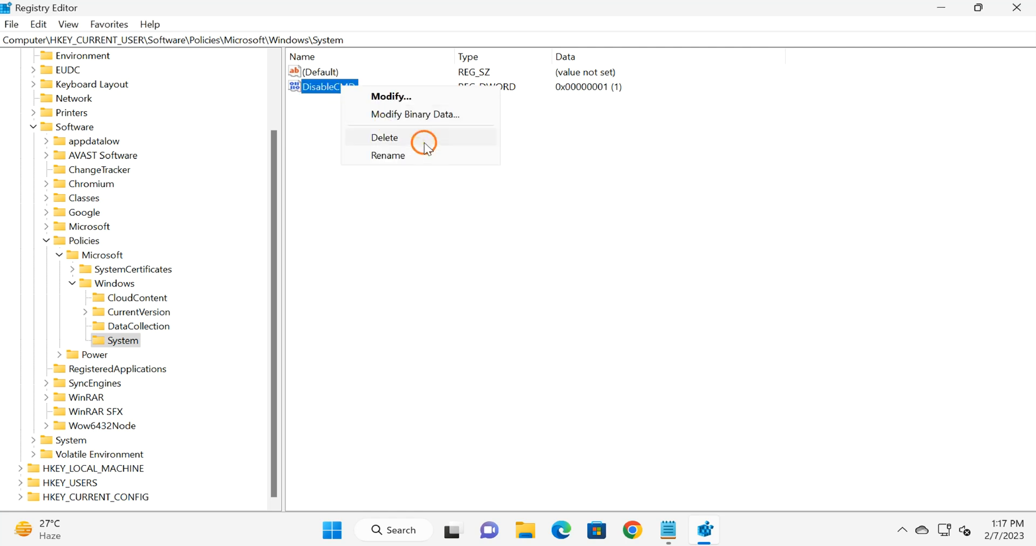
{"action": "left_click", "coordinate": [391, 96]}
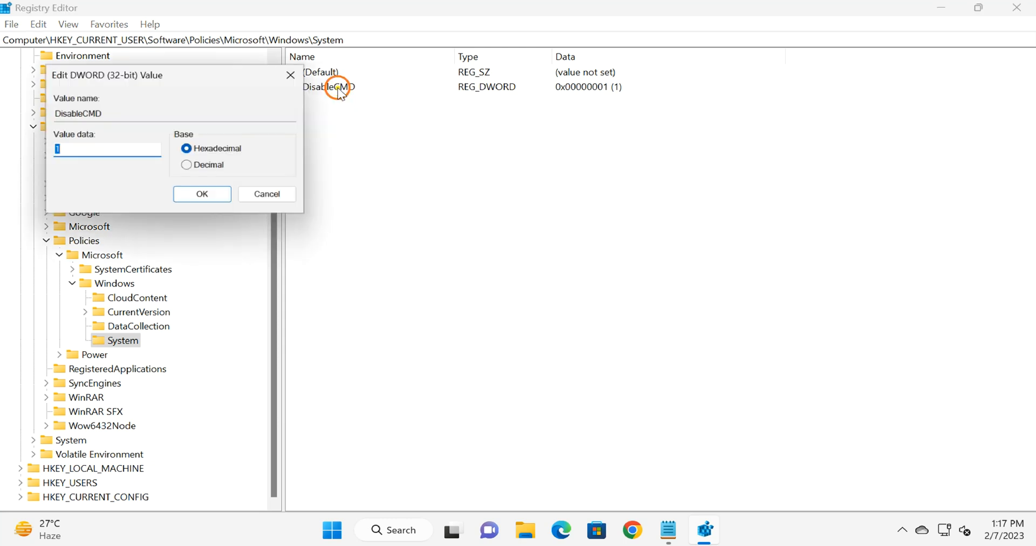
{"action": "left_click_drag", "start_coordinate": [106, 75], "coordinate": [515, 172]}
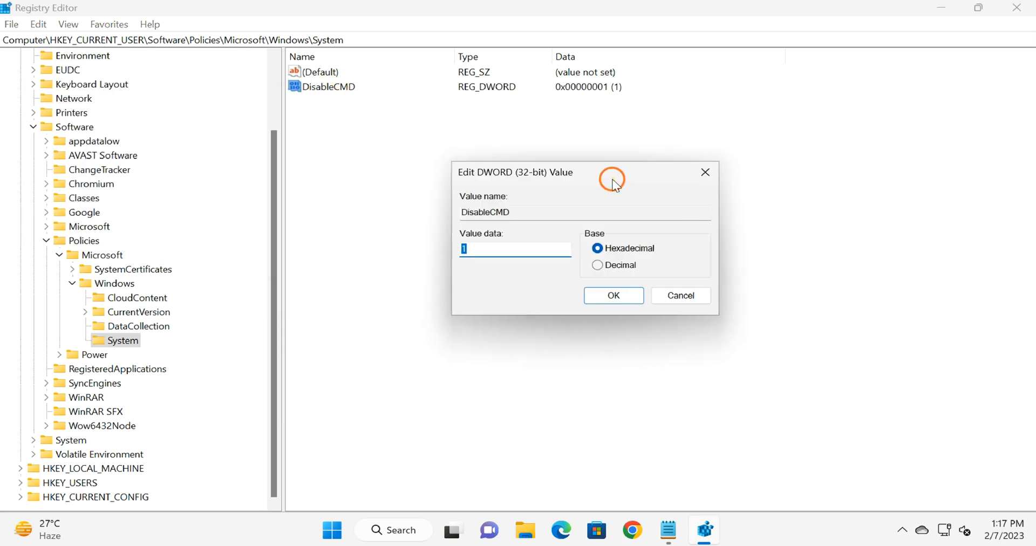
{"action": "type", "text": "0"}
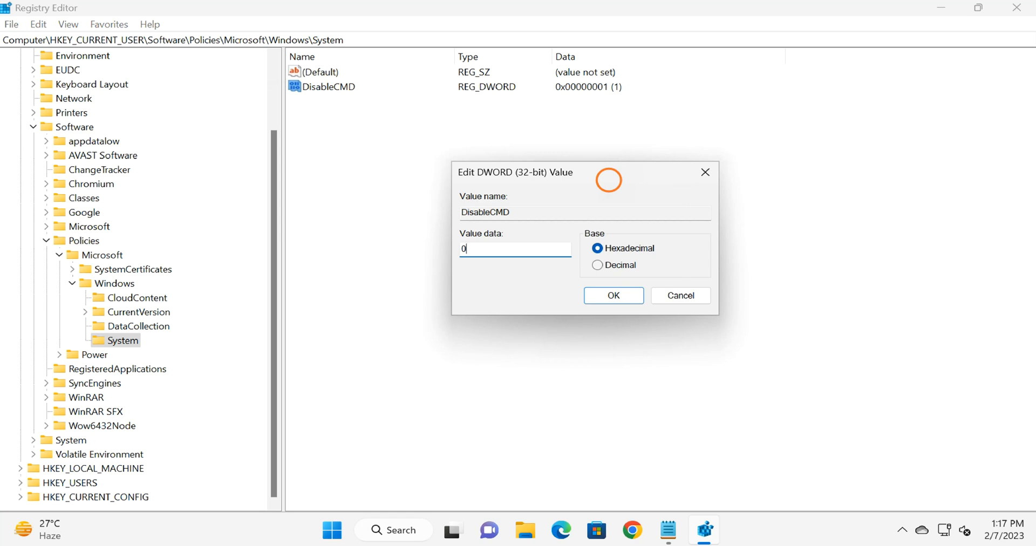
{"action": "left_click", "coordinate": [614, 296]}
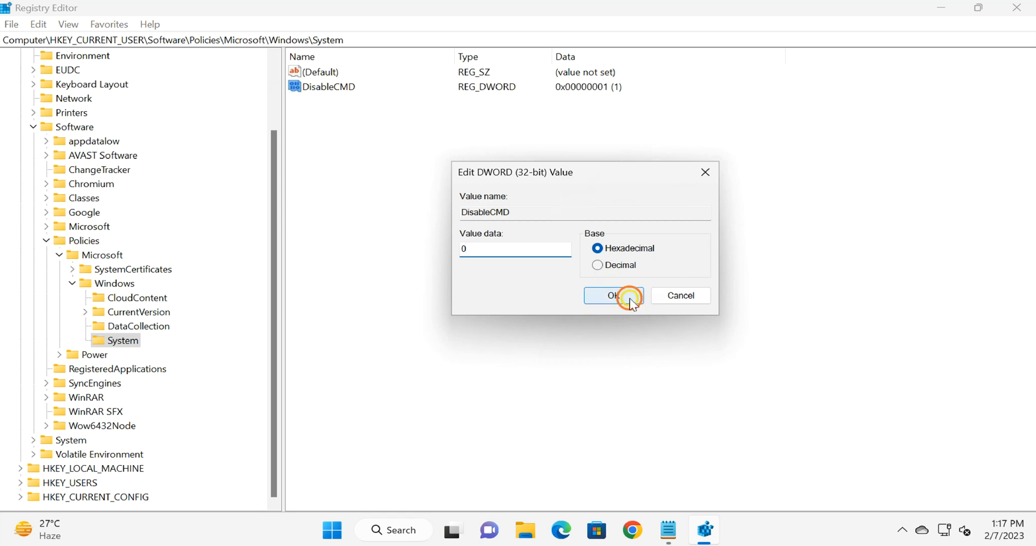
{"action": "left_click", "coordinate": [611, 296]}
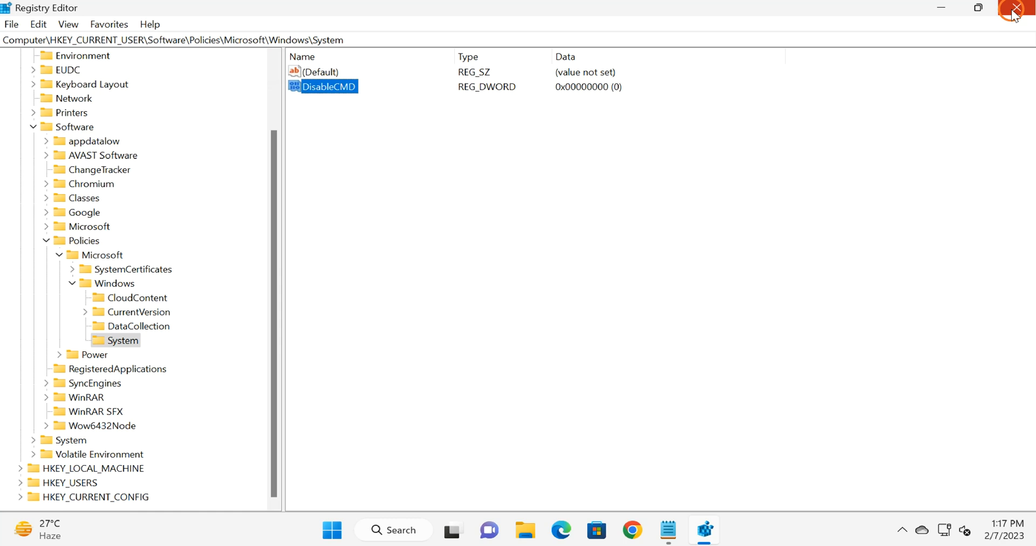
Step: Close Registry Editor and bring up the Start menu
{"action": "left_click", "coordinate": [1016, 9]}
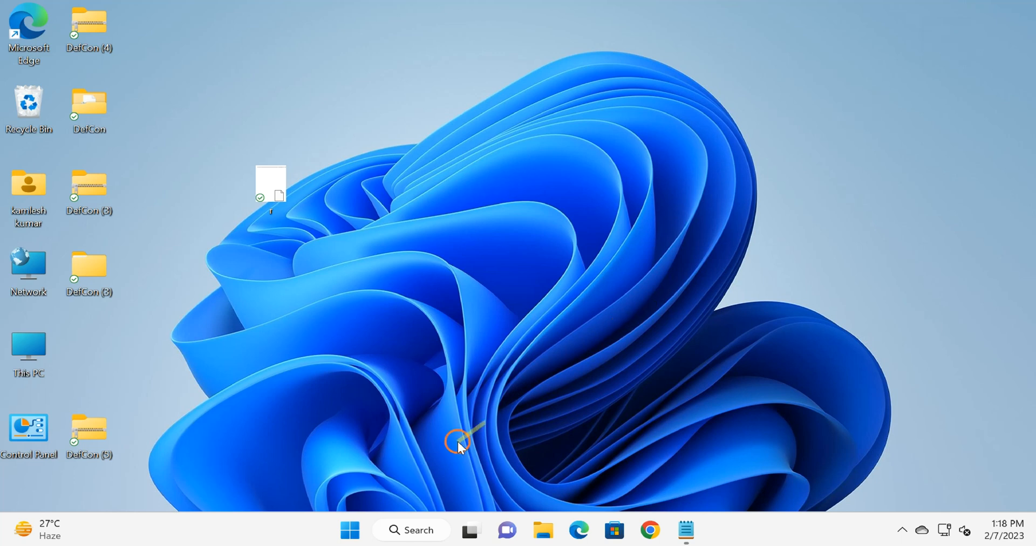
{"action": "left_click", "coordinate": [349, 530]}
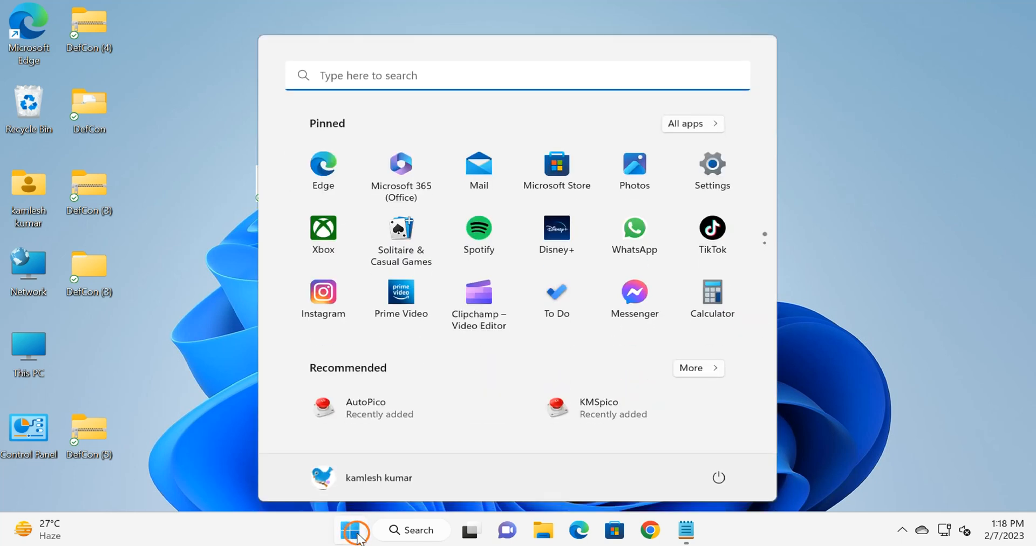
Step: Search for 'gpedit.msc' and launch the Local Group Policy Editor
{"action": "type", "text": "gpedit"}
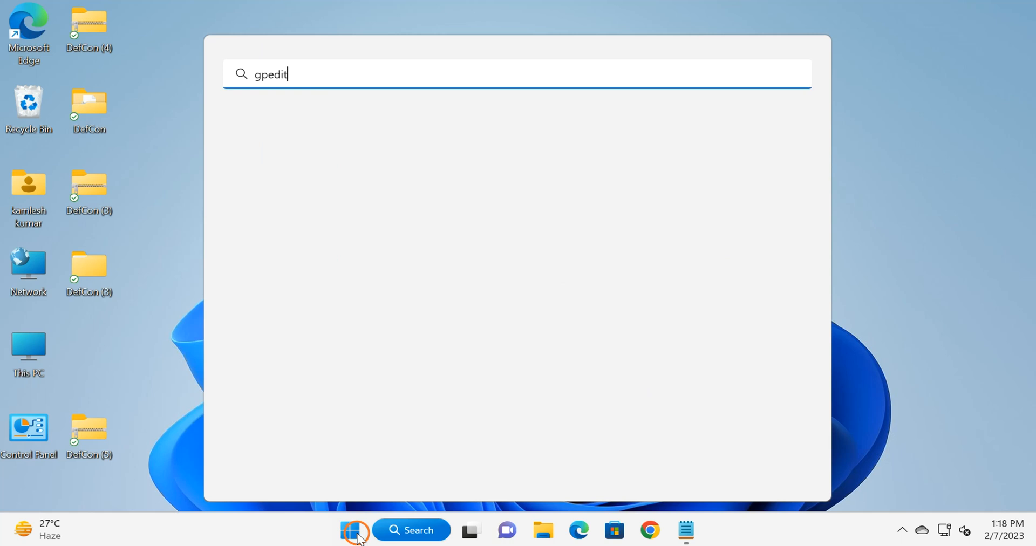
{"action": "type", "text": ".msc"}
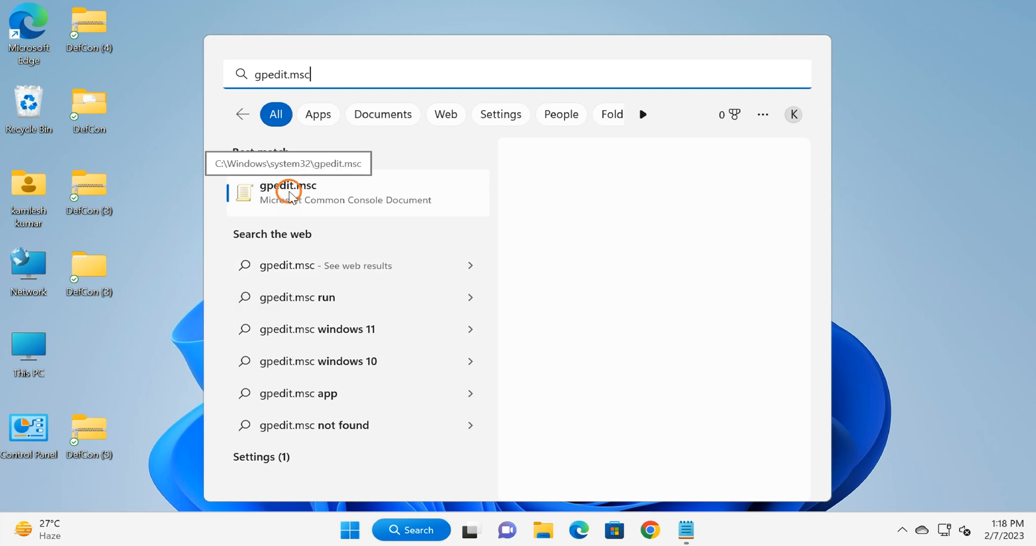
{"action": "left_click", "coordinate": [288, 192]}
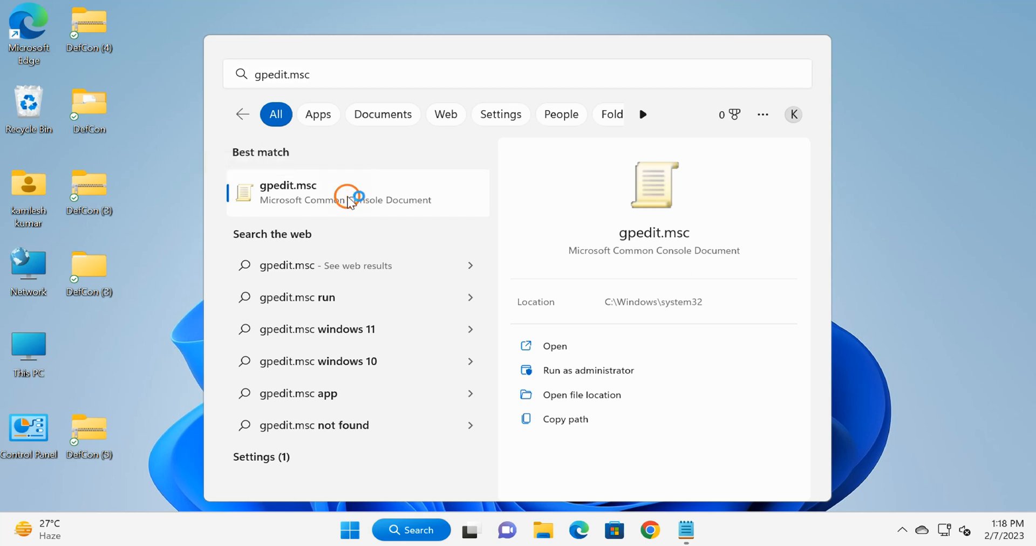
{"action": "left_click", "coordinate": [350, 196]}
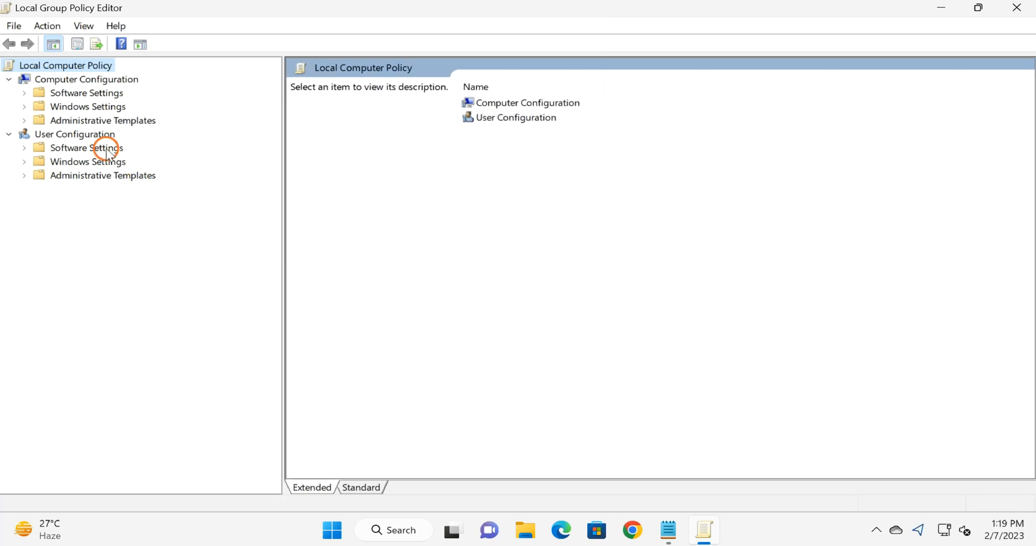
Step: Expand User Configuration > Administrative Templates > System and select 'Prevent access to the command prompt'
{"action": "left_click", "coordinate": [74, 134]}
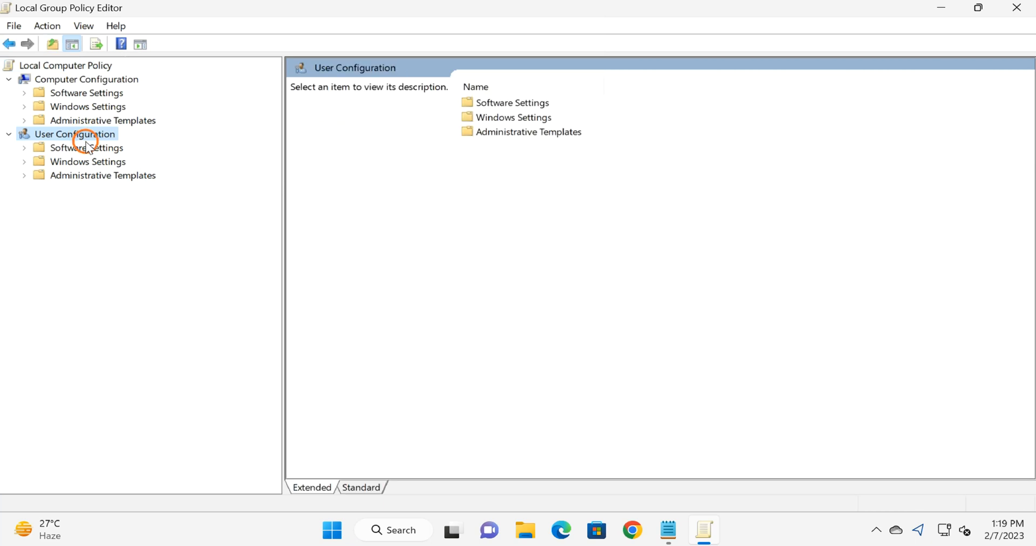
{"action": "left_click", "coordinate": [102, 175]}
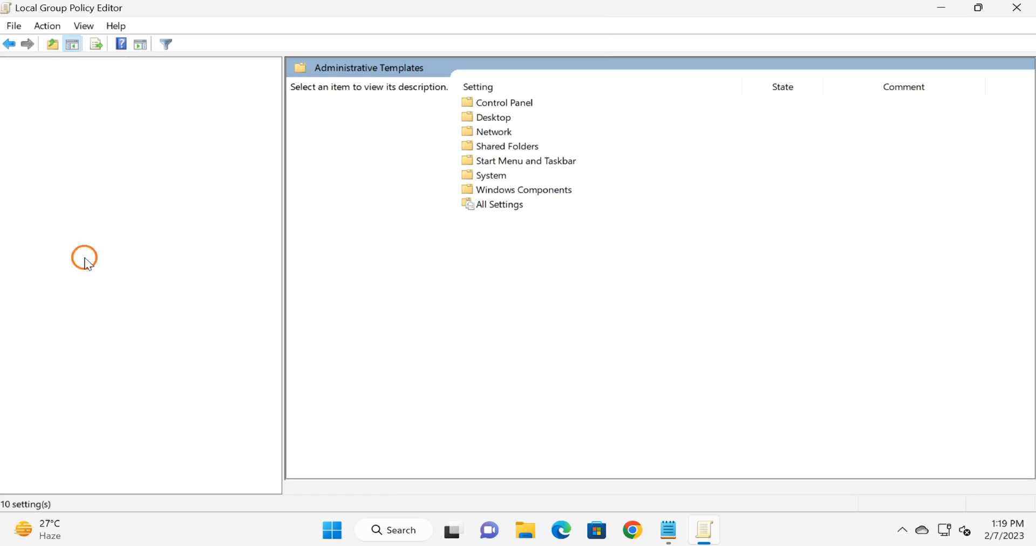
{"action": "left_click", "coordinate": [80, 257]}
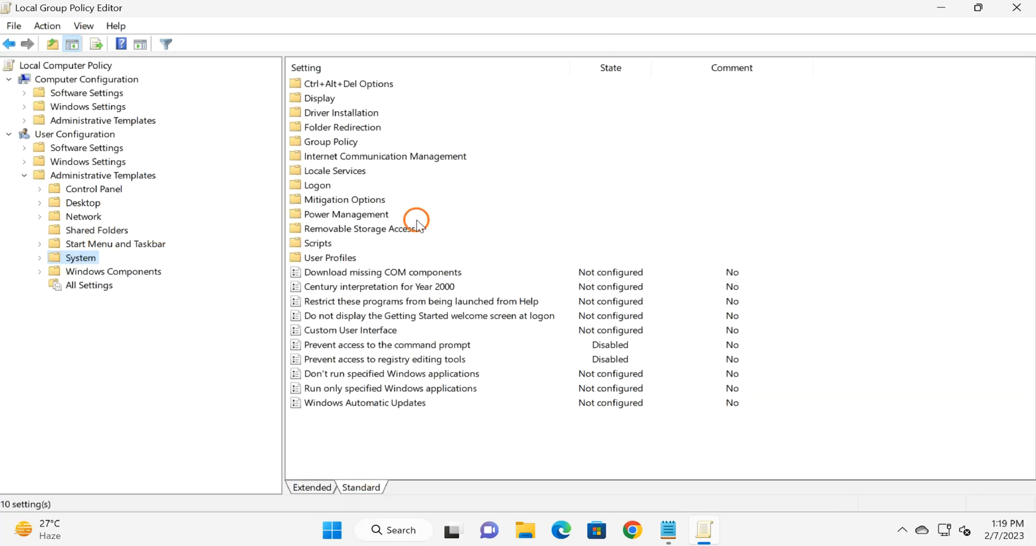
{"action": "left_click", "coordinate": [387, 344]}
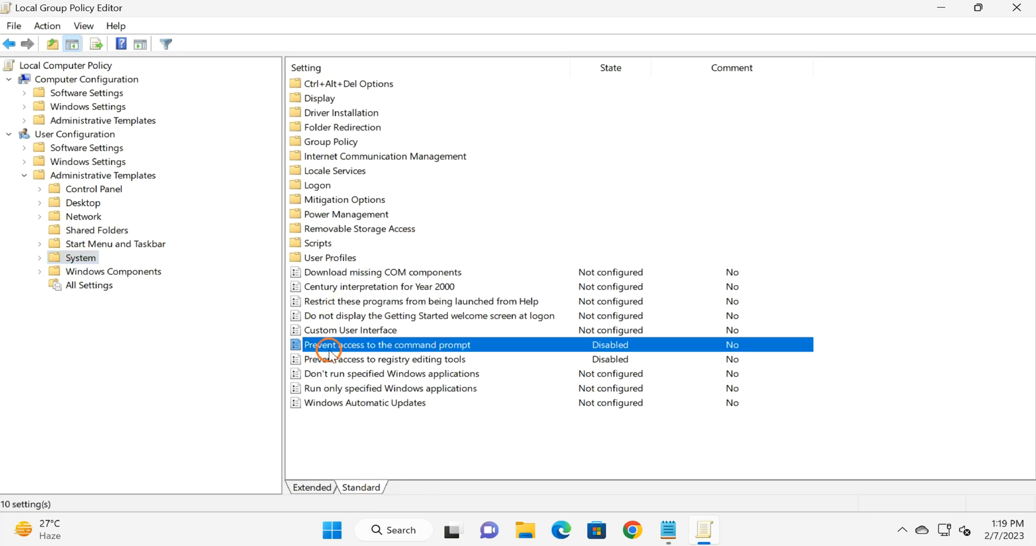
{"action": "mouse_move", "coordinate": [376, 349]}
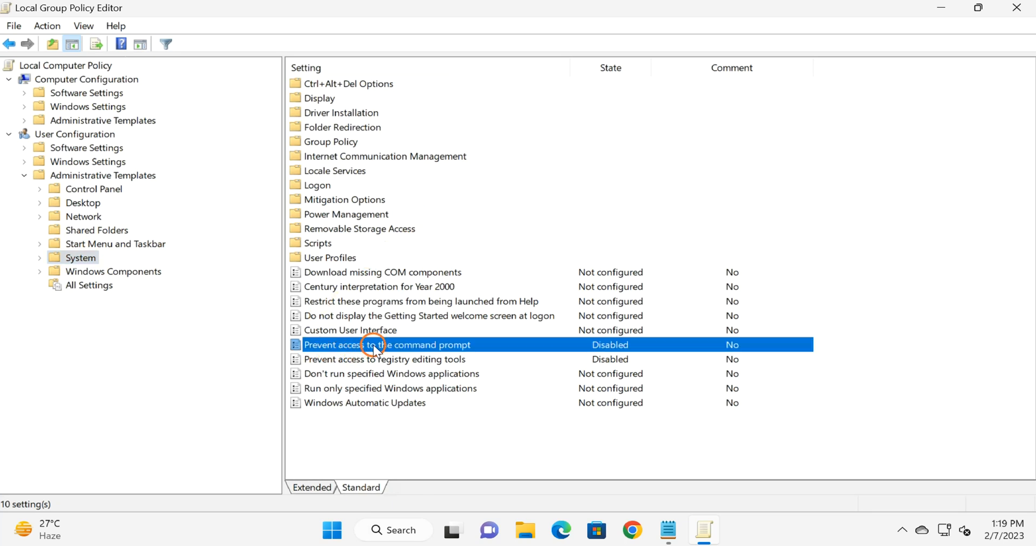
Step: Set 'Prevent access to the command prompt' to Disabled, applying and confirming
{"action": "double_click", "coordinate": [388, 344]}
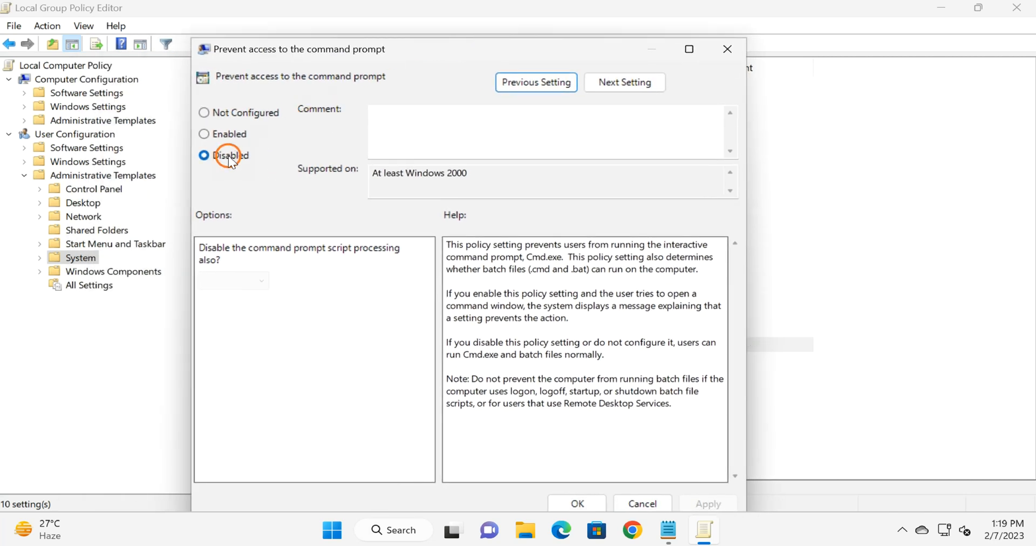
{"action": "left_click", "coordinate": [204, 112]}
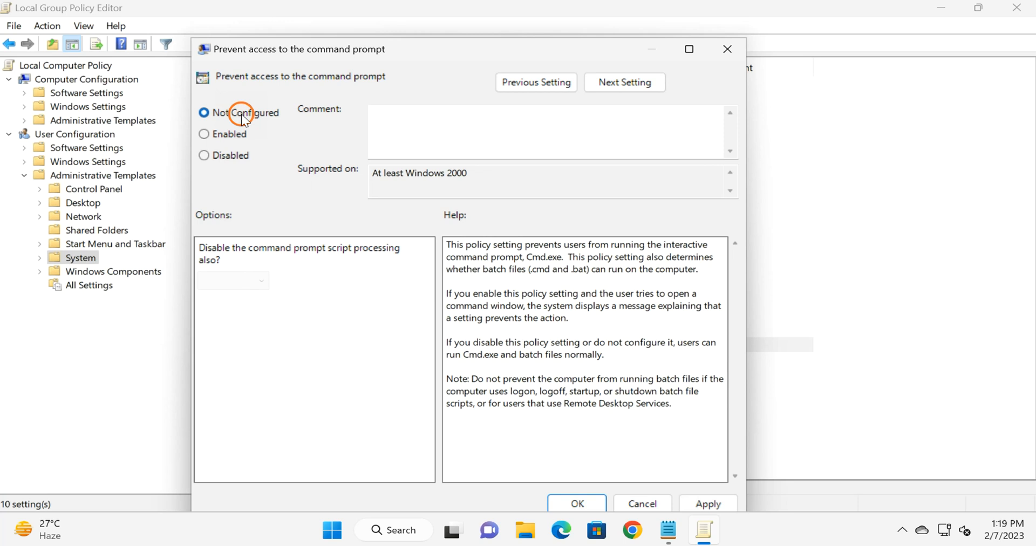
{"action": "mouse_move", "coordinate": [235, 158]}
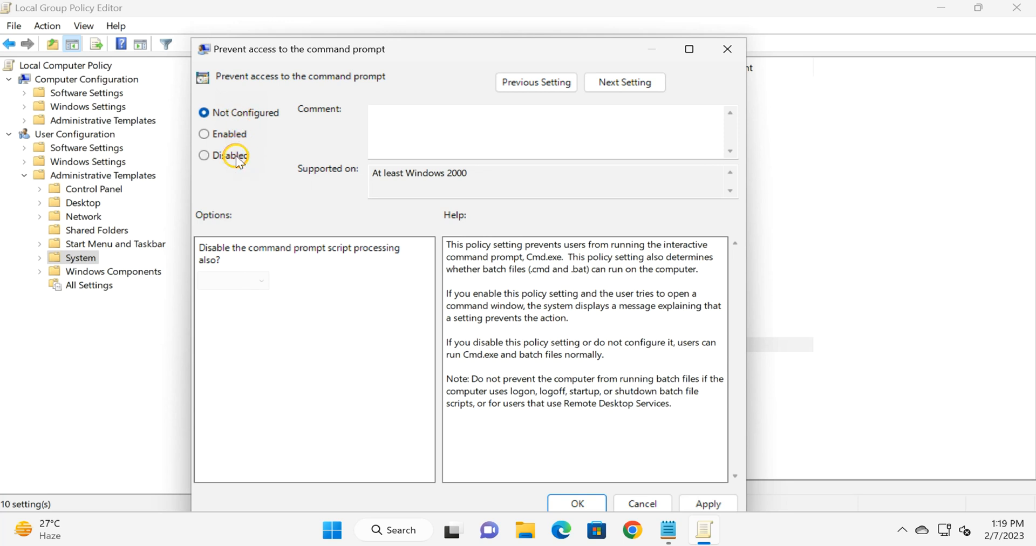
{"action": "left_click", "coordinate": [204, 155]}
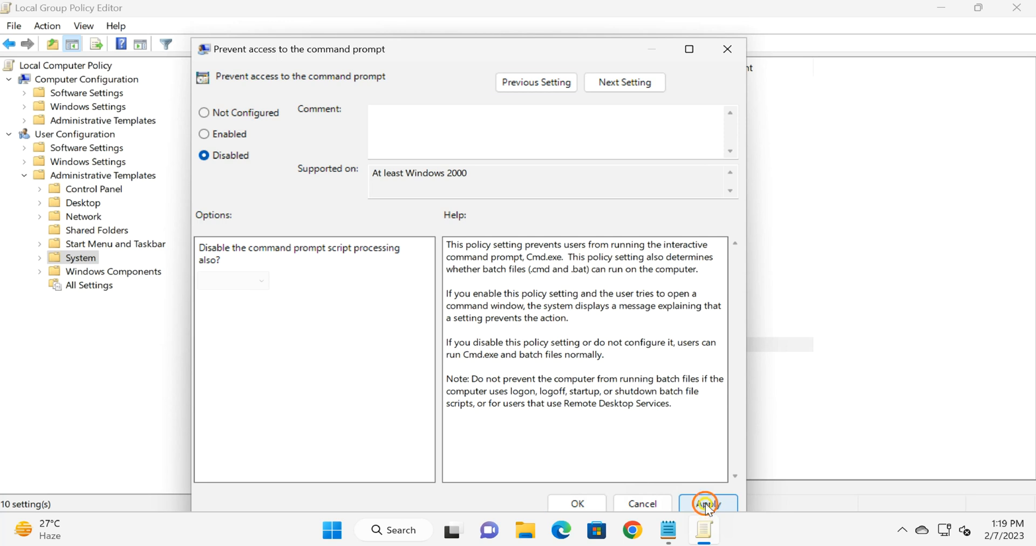
{"action": "left_click", "coordinate": [708, 504]}
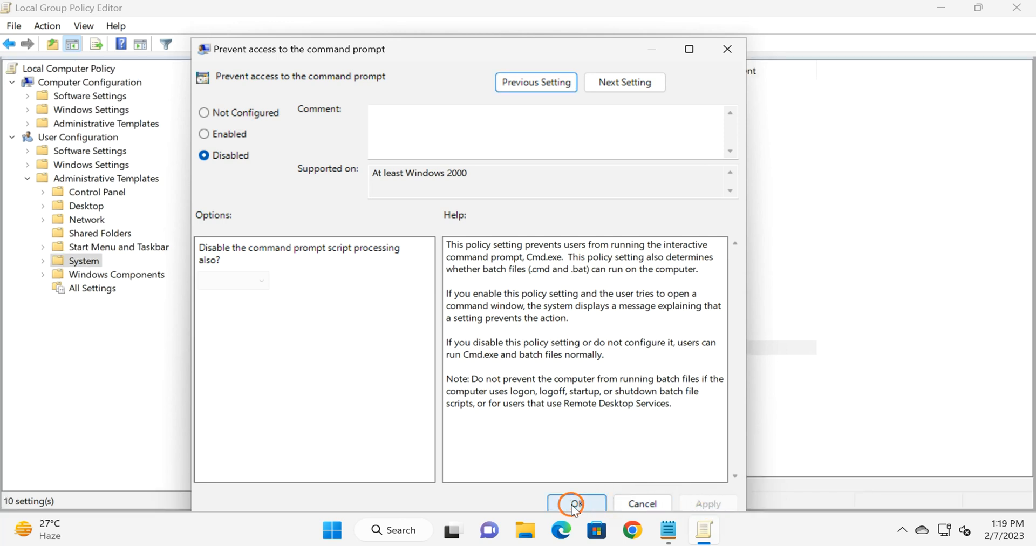
{"action": "left_click", "coordinate": [576, 504]}
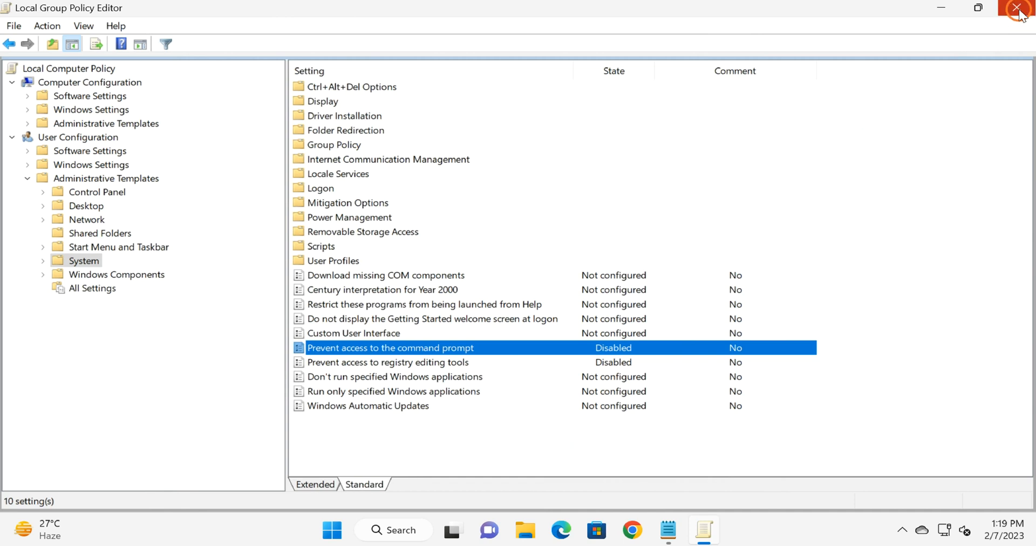
{"action": "mouse_move", "coordinate": [1017, 10]}
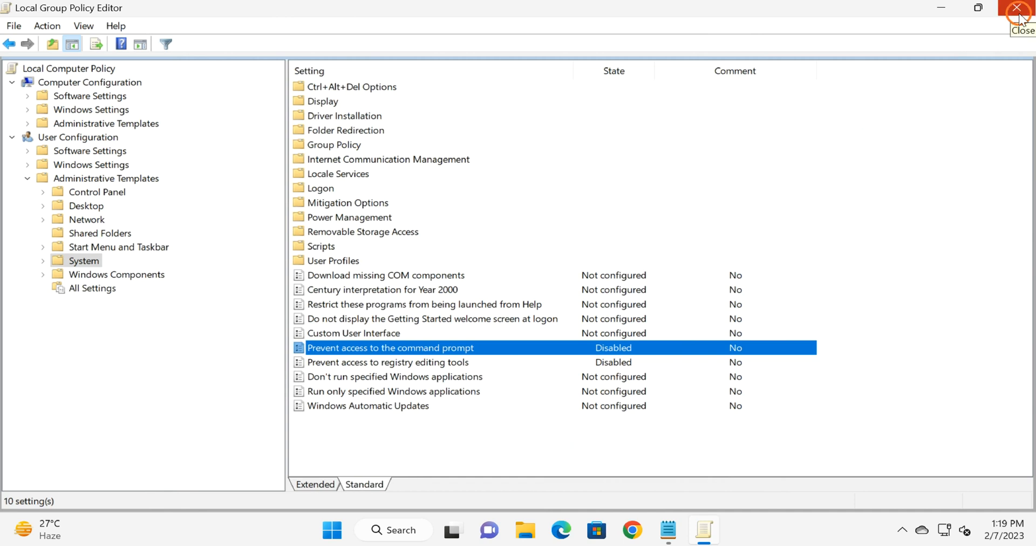